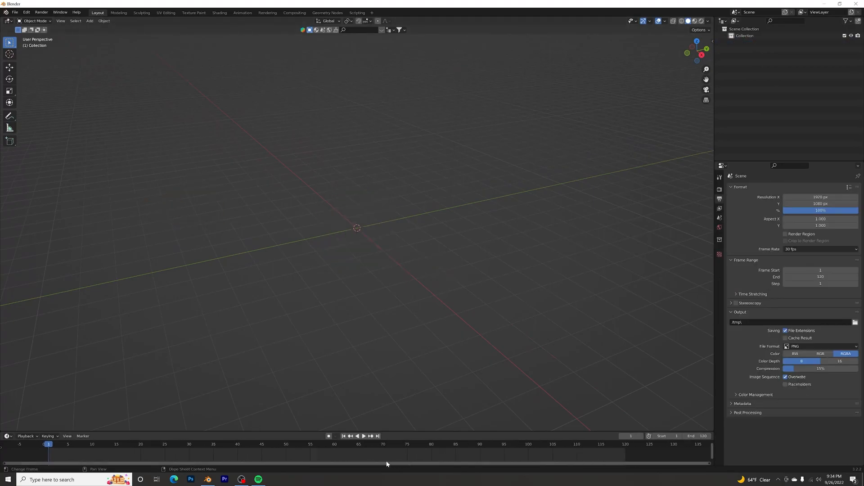
- Add an enlarged floor plane, bring in the Corvette rig, and preview with Material Preview shading
{"action": "left_click", "coordinate": [90, 21]}
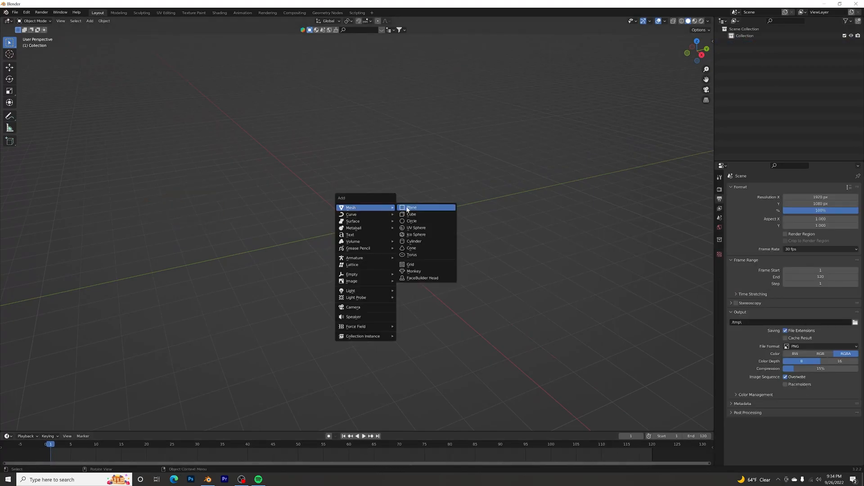
{"action": "left_click", "coordinate": [412, 207]}
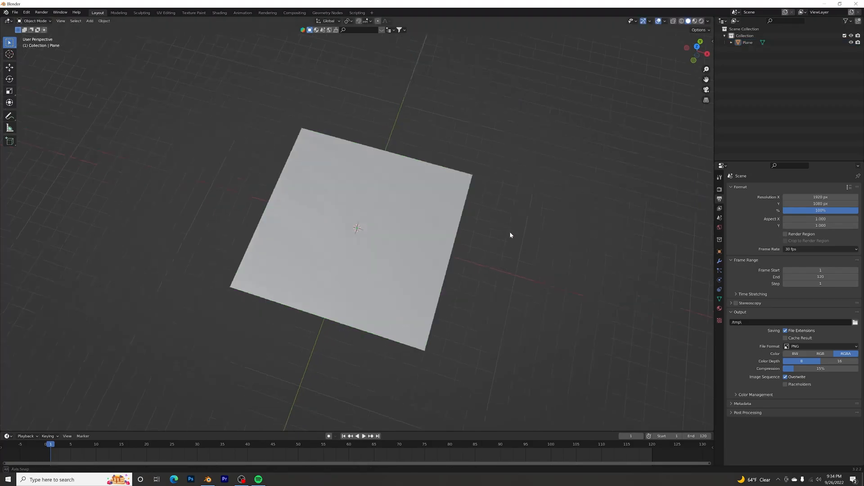
{"action": "left_click_drag", "start_coordinate": [509, 235], "coordinate": [492, 208]}
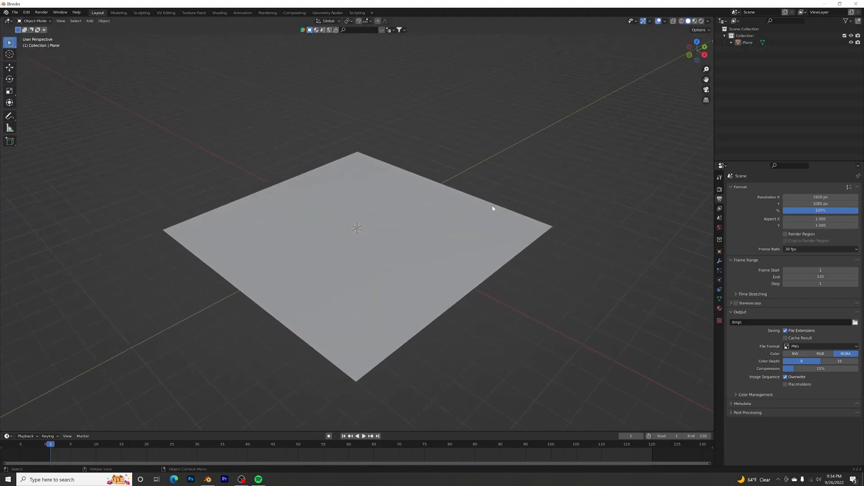
{"action": "left_click", "coordinate": [694, 21]}
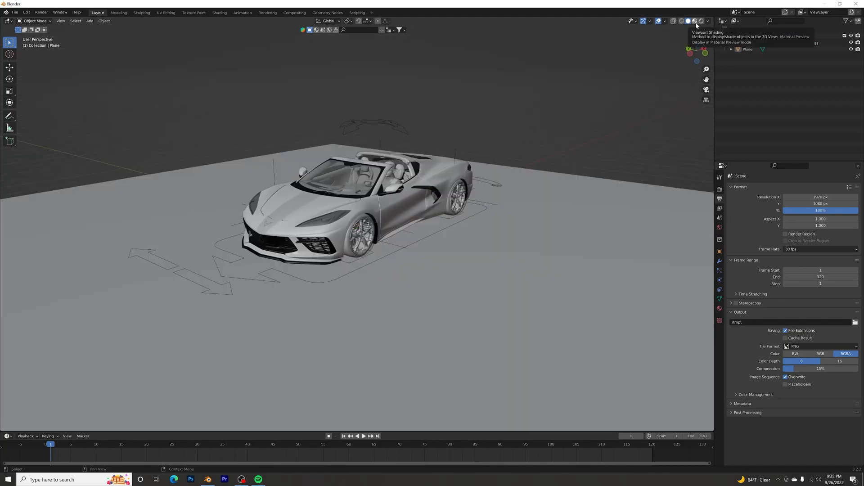
{"action": "left_click", "coordinate": [694, 21]}
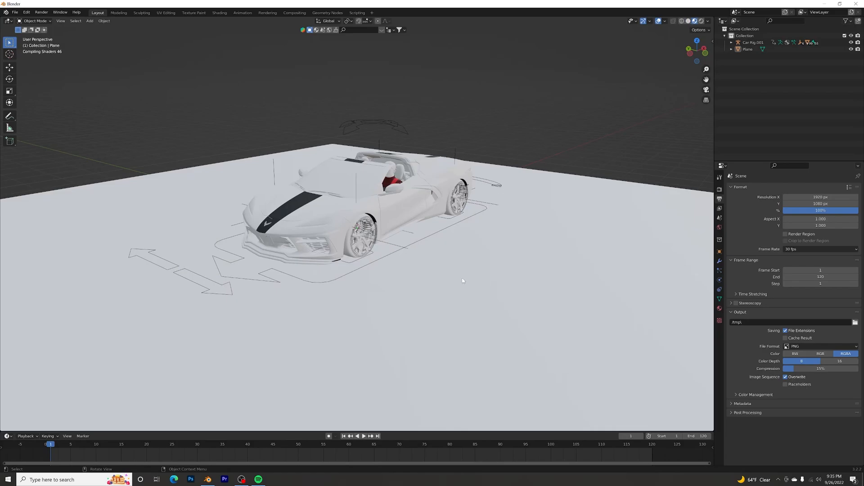
- Search the Preferences add-on list for 'images' to find Import Images as Planes
{"action": "left_click", "coordinate": [28, 13]}
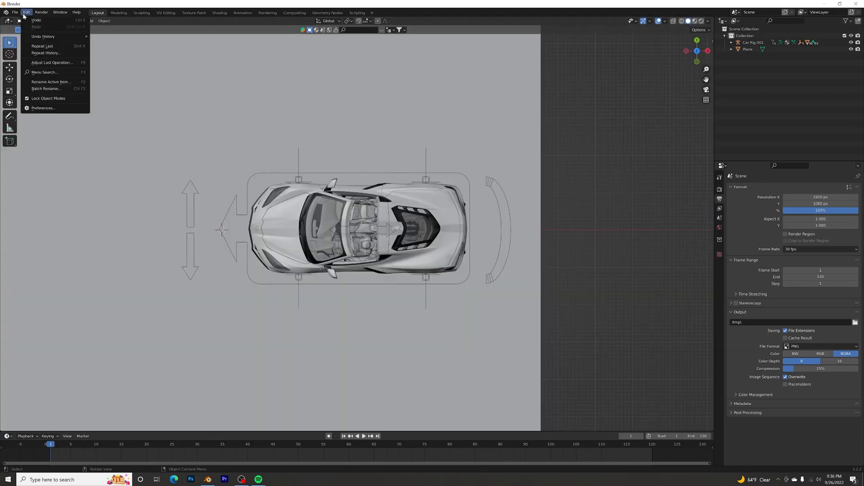
{"action": "mouse_move", "coordinate": [43, 108]}
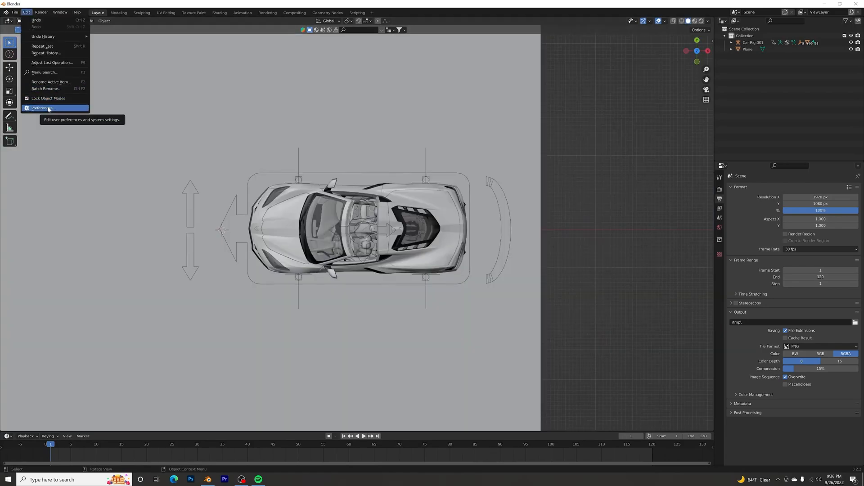
{"action": "left_click", "coordinate": [42, 108]}
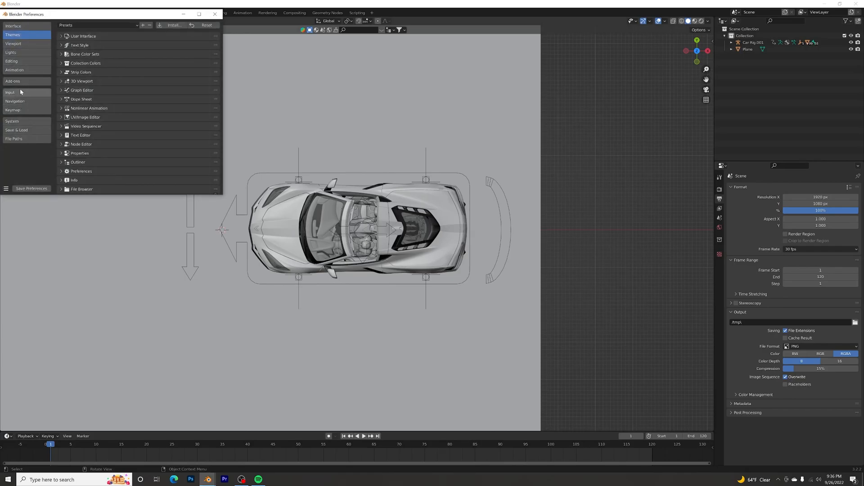
{"action": "left_click", "coordinate": [14, 81]}
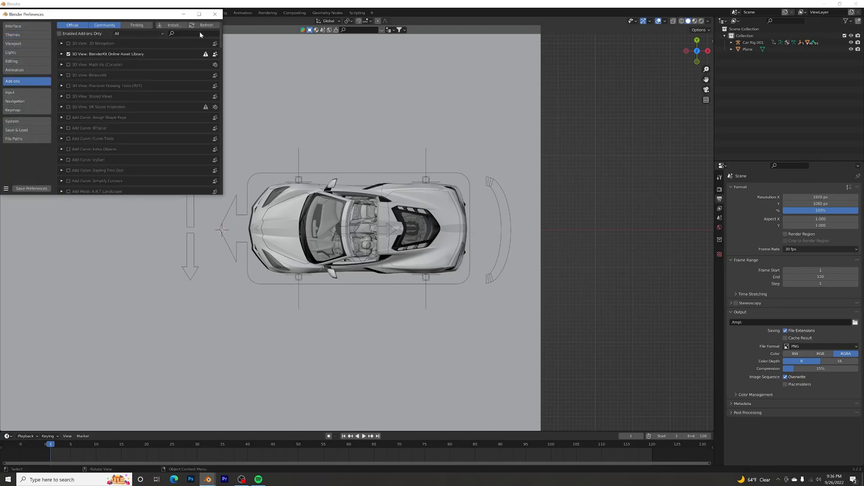
{"action": "left_click", "coordinate": [184, 34]}
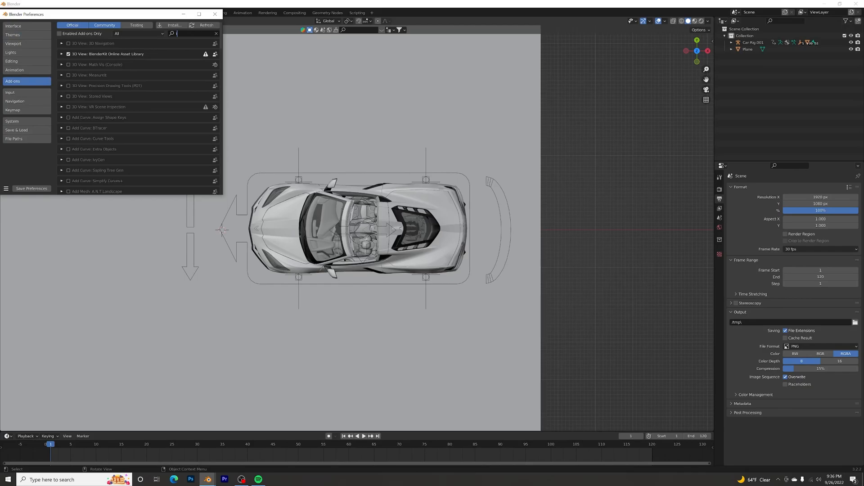
{"action": "type", "text": "images"}
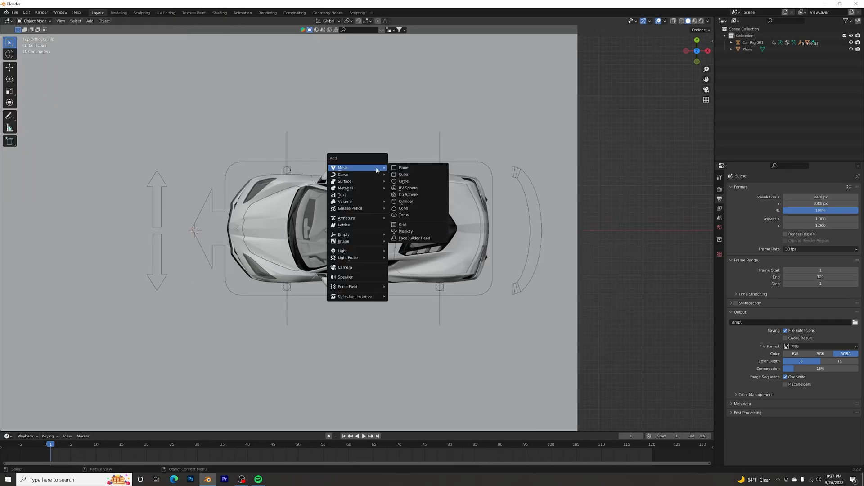
{"action": "mouse_move", "coordinate": [356, 241]}
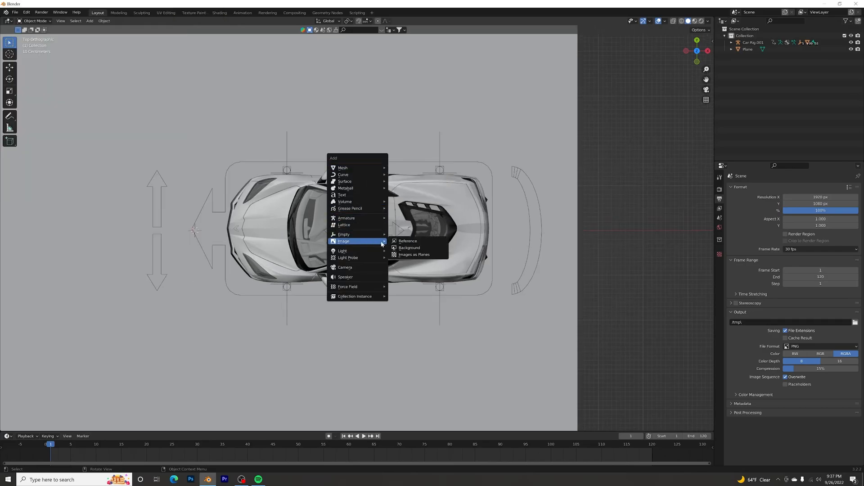
- Import fire19.png from the Desktop as an image plane
{"action": "left_click", "coordinate": [414, 254]}
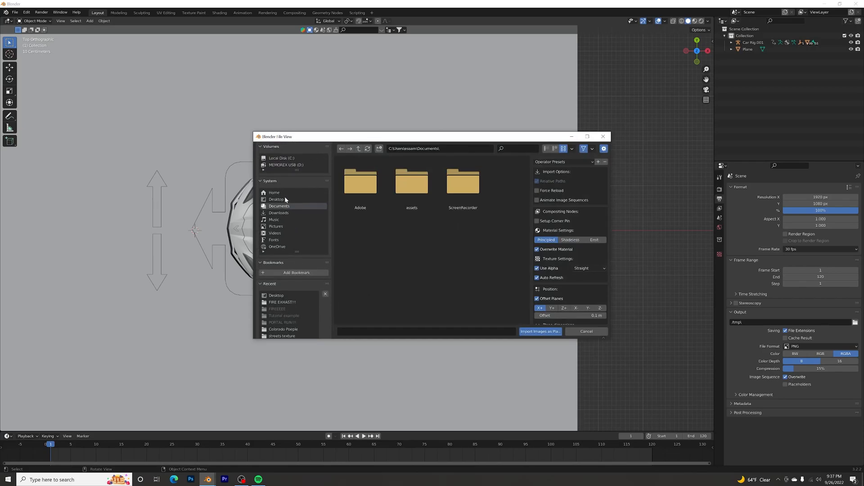
{"action": "left_click", "coordinate": [276, 200]}
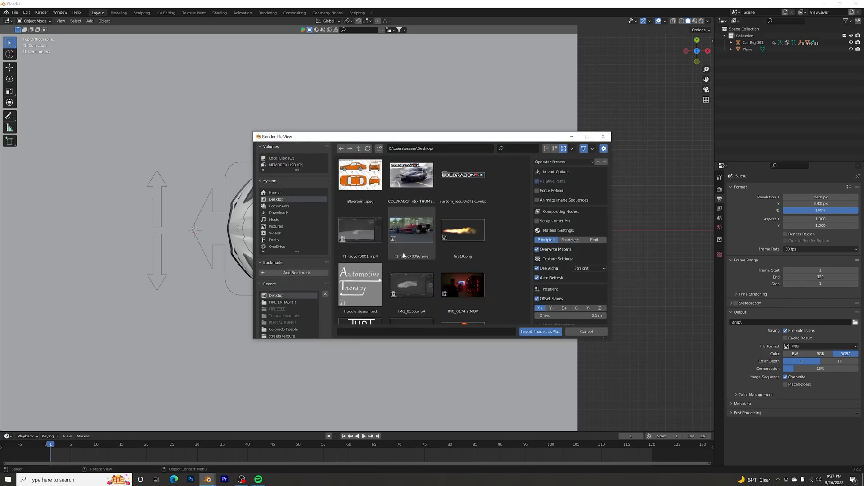
{"action": "left_click", "coordinate": [463, 231]}
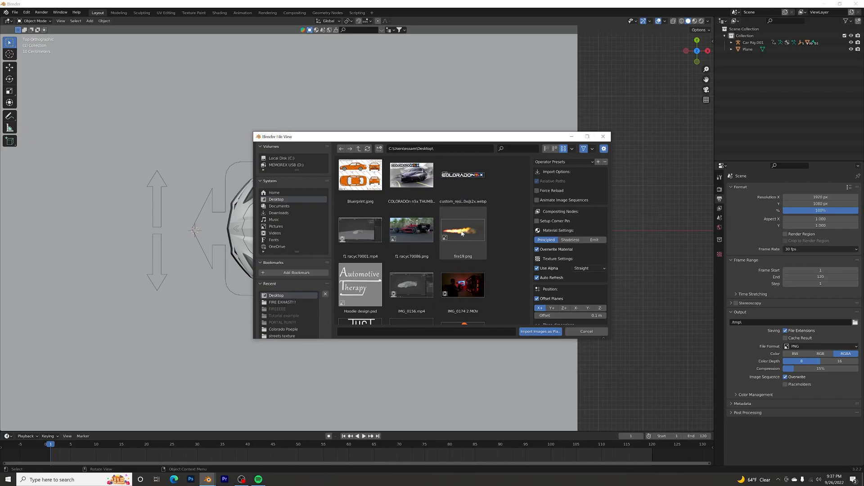
{"action": "left_click", "coordinate": [463, 229]}
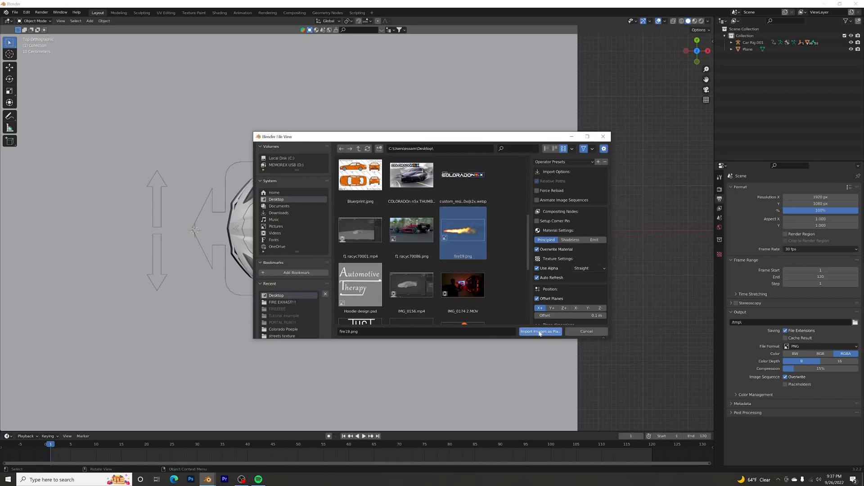
{"action": "left_click", "coordinate": [540, 332]}
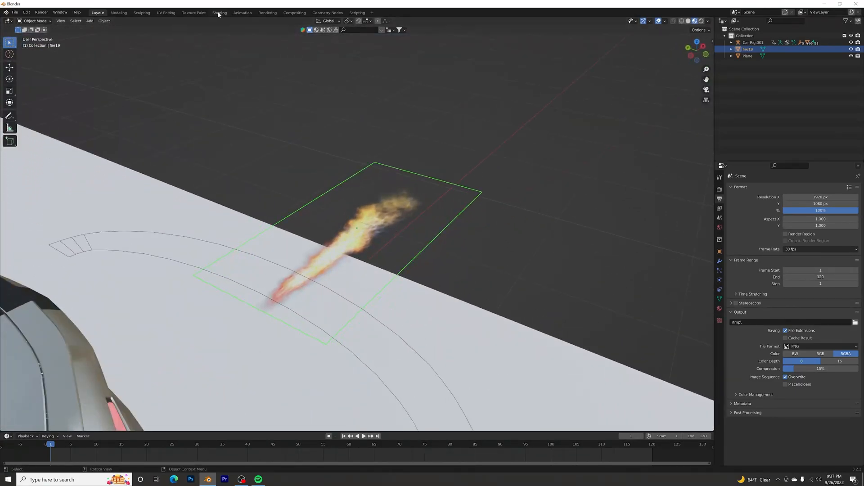
- Feed the fire19.png image colour into emission, then set the plane's origin to geometry
{"action": "left_click", "coordinate": [220, 12]}
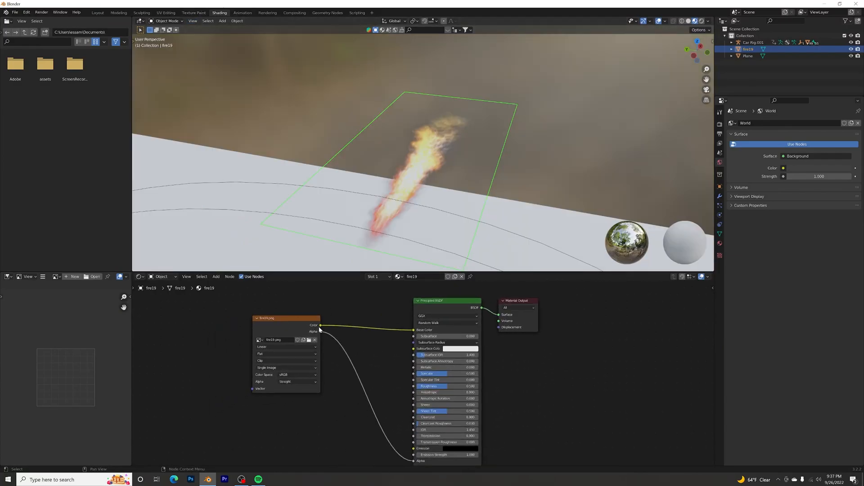
{"action": "left_click_drag", "start_coordinate": [320, 325], "coordinate": [416, 448]}
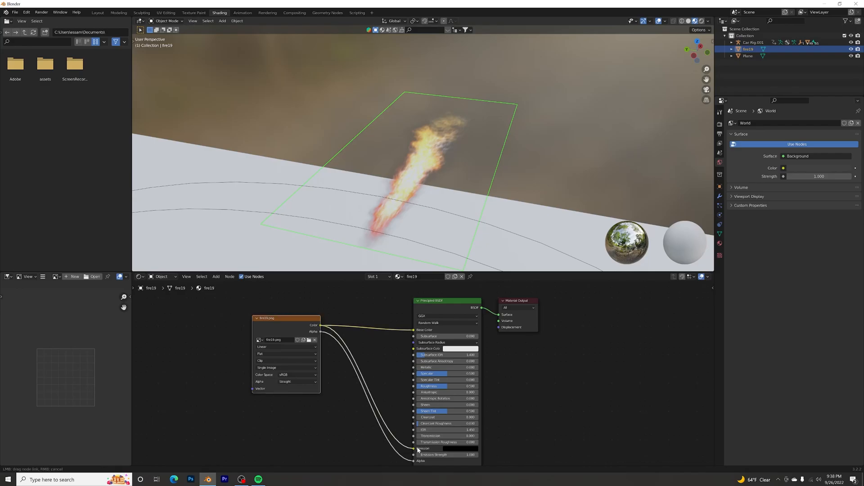
{"action": "left_click_drag", "start_coordinate": [284, 318], "coordinate": [250, 378]}
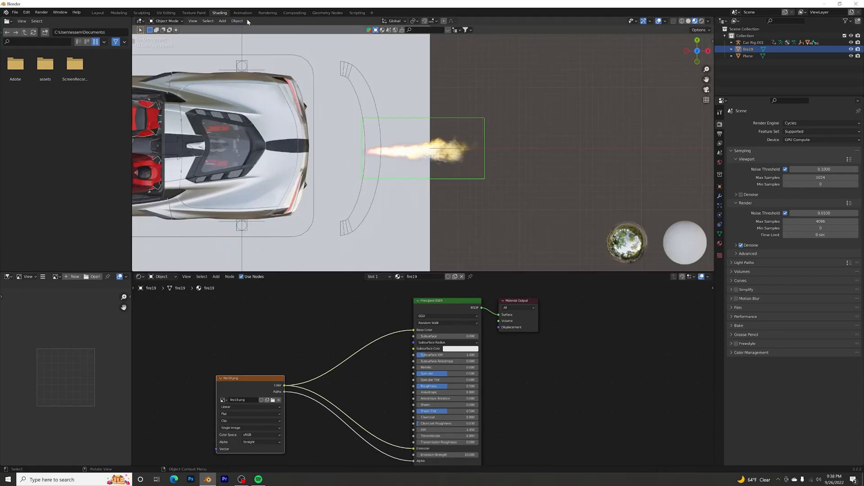
{"action": "left_click", "coordinate": [236, 20]}
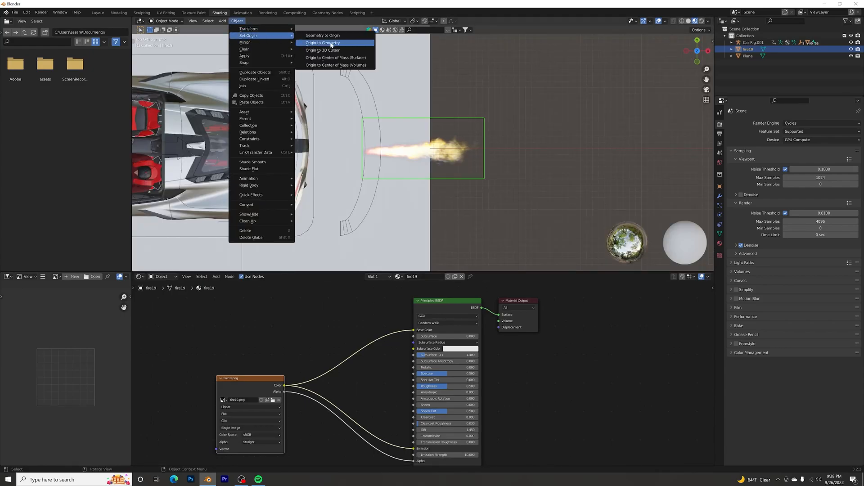
{"action": "left_click", "coordinate": [326, 42]}
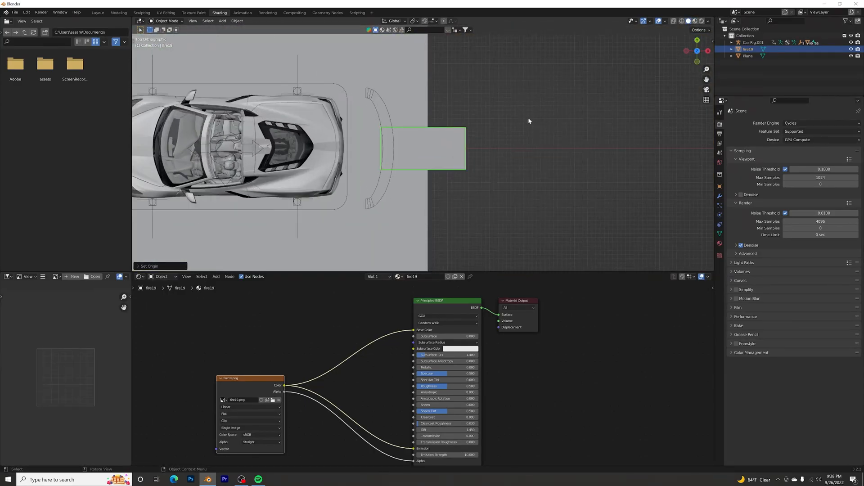
- In Layout, reposition the flame plane geometry to sit at exhaust height behind the tailpipe
{"action": "left_click", "coordinate": [95, 12]}
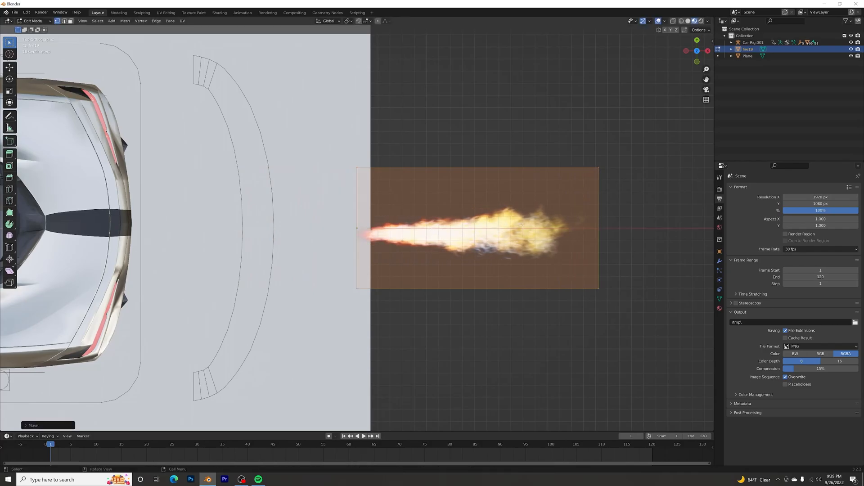
{"action": "key", "text": "s"}
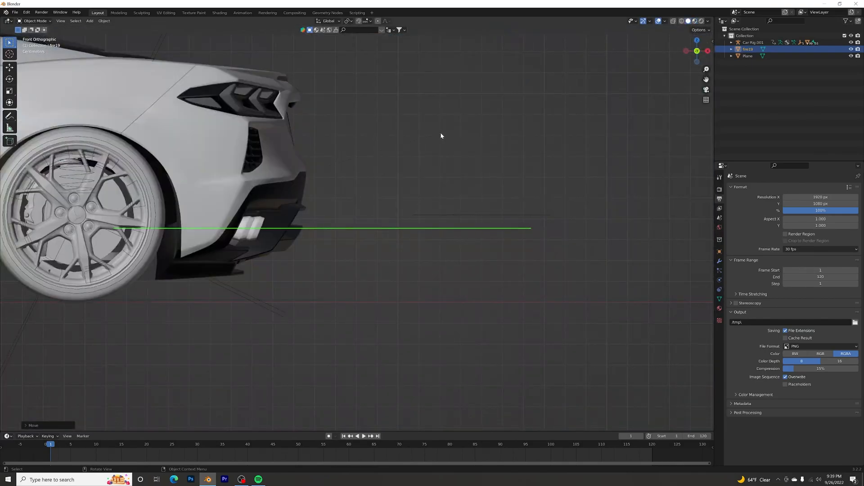
{"action": "key", "text": "r"}
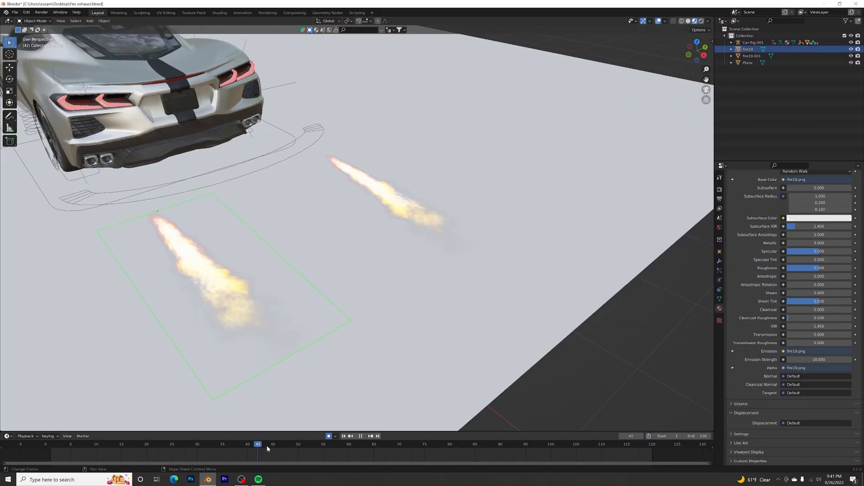
- Return to frame 1 and parent both flame planes to the Corvette body
{"action": "left_click_drag", "start_coordinate": [257, 443], "coordinate": [171, 444]}
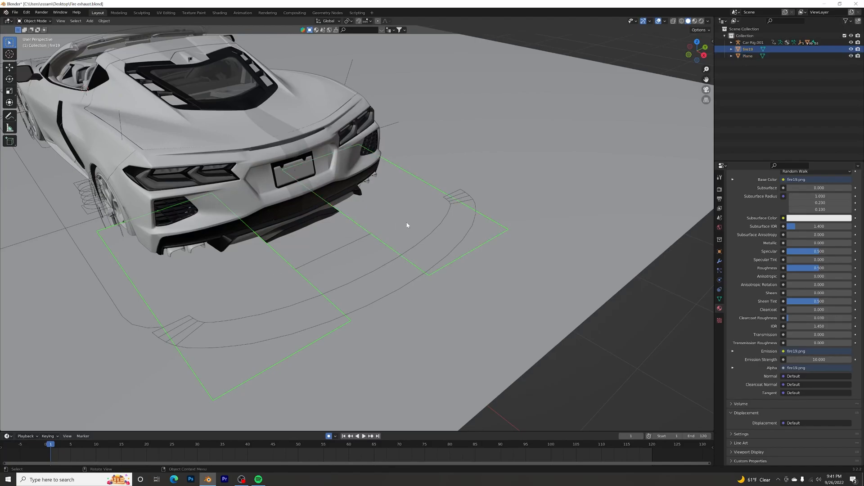
{"action": "mouse_move", "coordinate": [246, 201]}
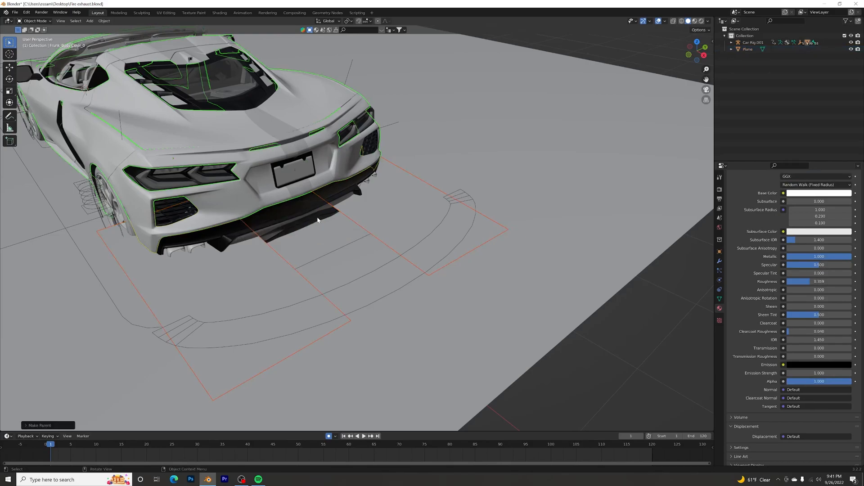
{"action": "left_click", "coordinate": [363, 436]}
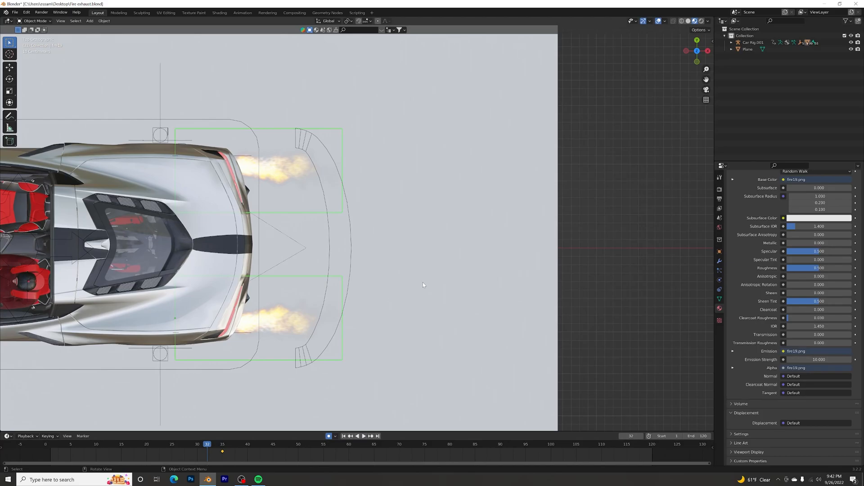
- Squash the flame planes, keyframe their scale, and shift keys so flames burst near frame 35
{"action": "key", "text": "s"}
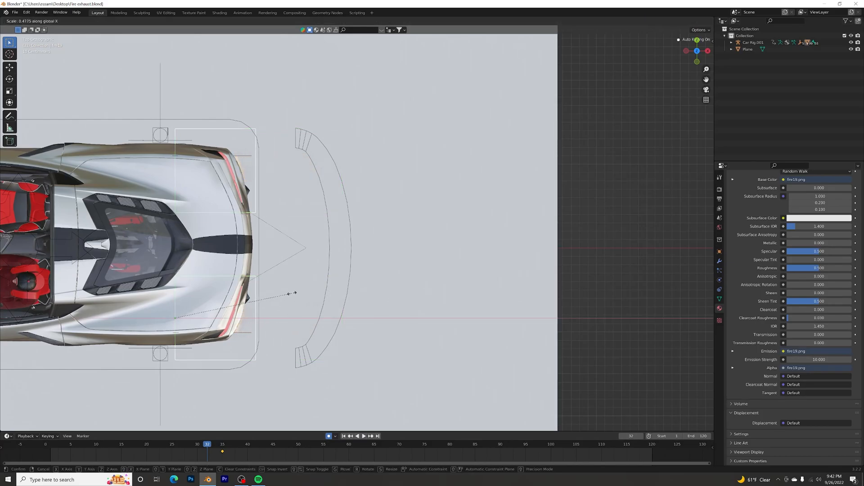
{"action": "left_click", "coordinate": [292, 292]}
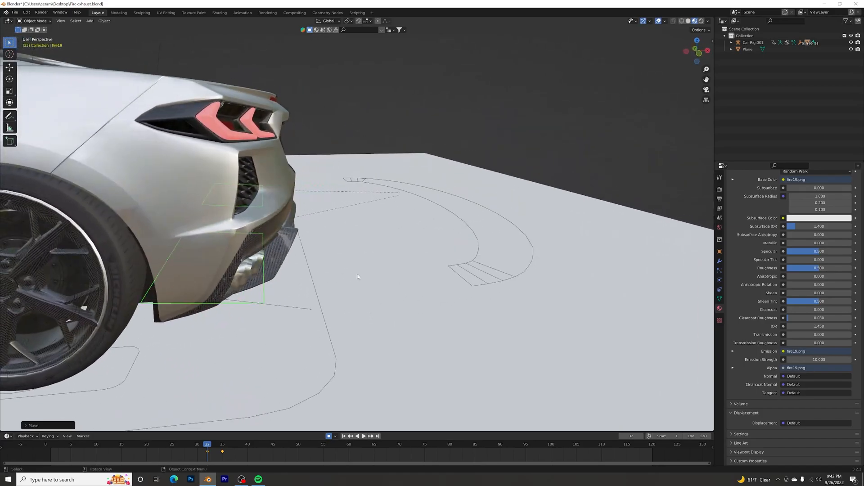
{"action": "key", "text": "s"}
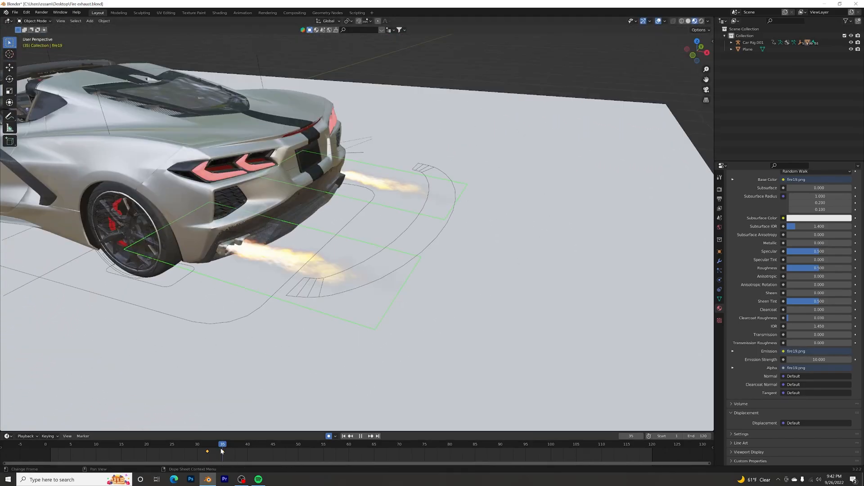
{"action": "left_click_drag", "start_coordinate": [222, 444], "coordinate": [207, 444]}
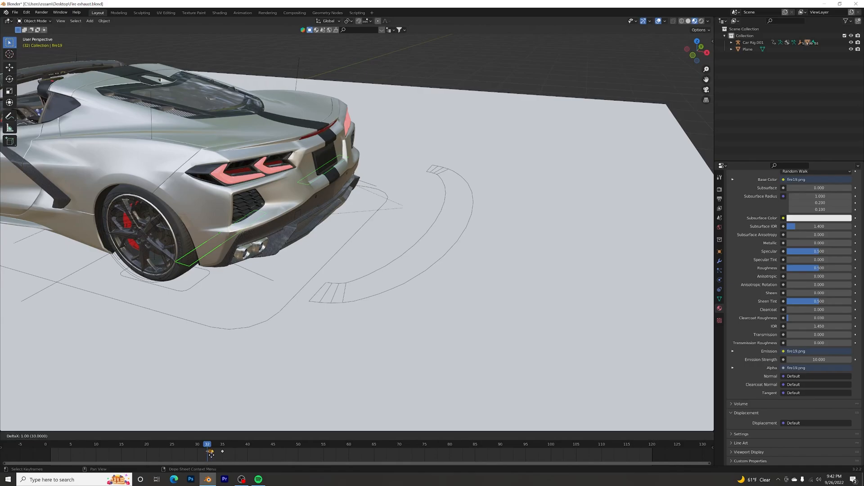
{"action": "left_click_drag", "start_coordinate": [210, 451], "coordinate": [243, 451]}
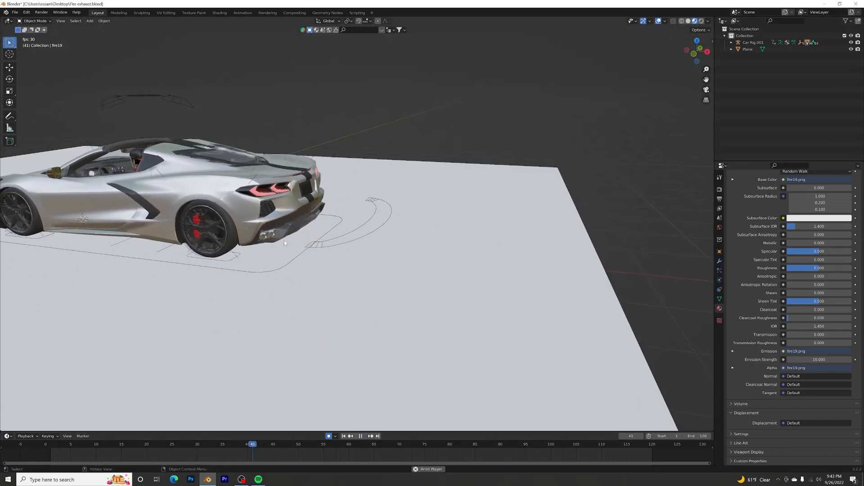
- Scrub the timeline to frame 32, where the exhaust flames show
{"action": "left_click_drag", "start_coordinate": [252, 444], "coordinate": [202, 445]}
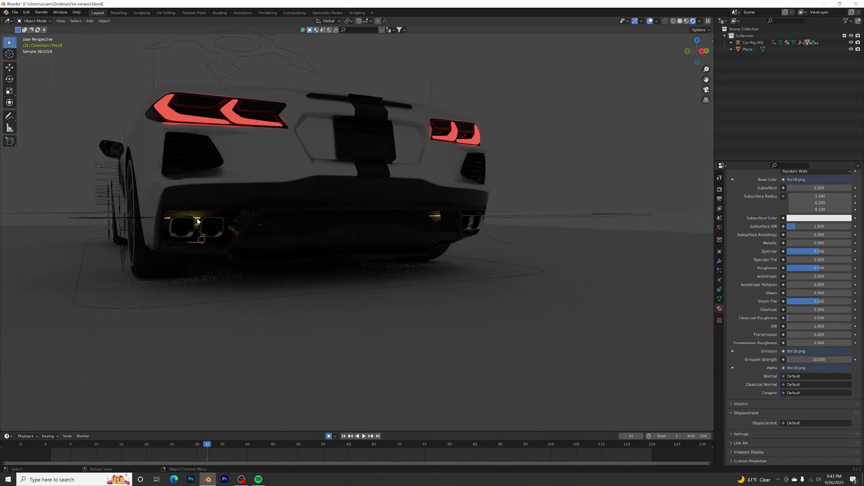
- Select the flame planes, keyframe their emission strength, and move to a later frame
{"action": "left_click", "coordinate": [751, 42]}
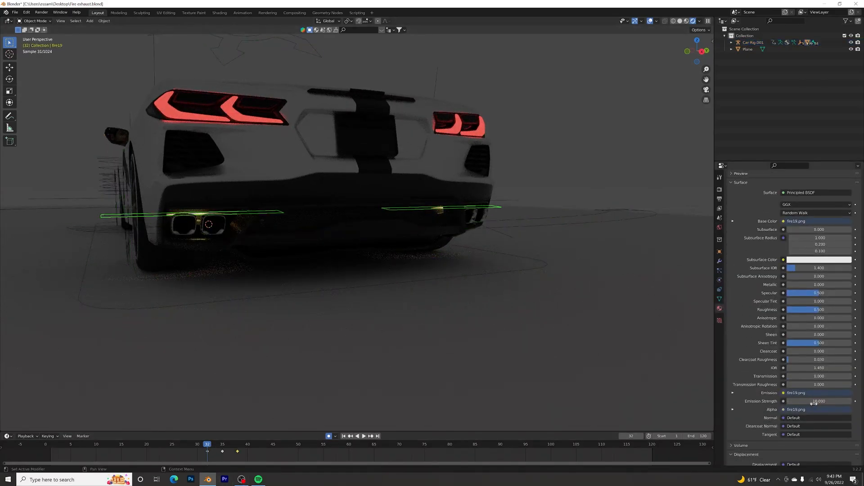
{"action": "right_click", "coordinate": [820, 401]}
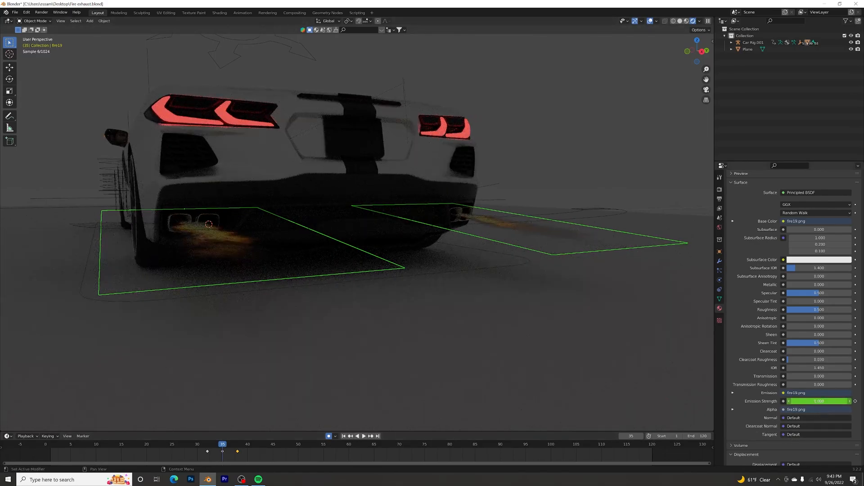
{"action": "left_click", "coordinate": [818, 401]}
{"action": "type", "text": "10.000"}
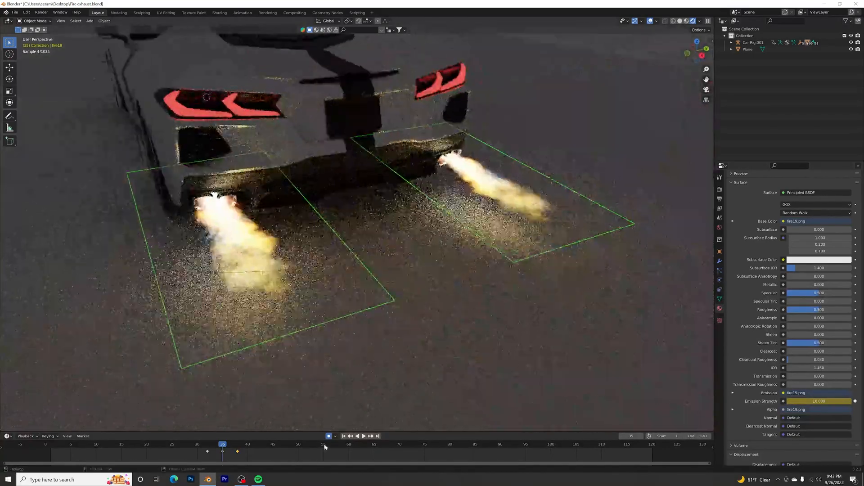
{"action": "left_click", "coordinate": [237, 444]}
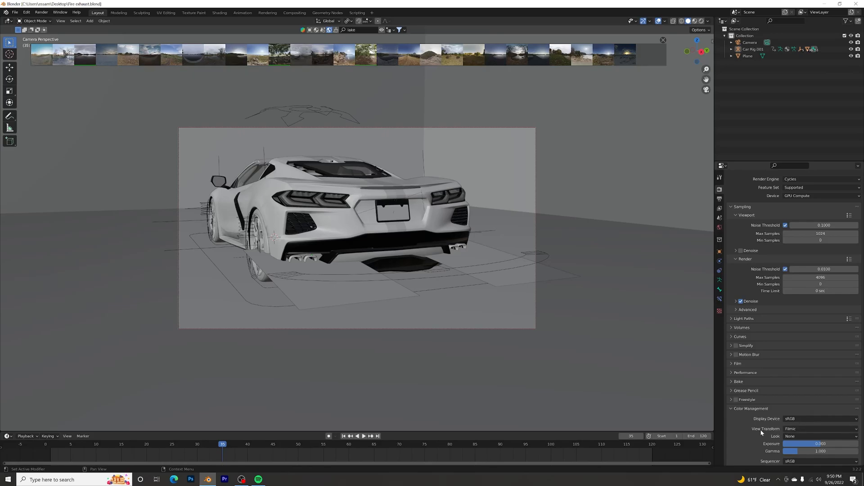
- Switch the header view and set the Color Management view transform from Filmic to Standard
{"action": "left_click", "coordinate": [705, 21]}
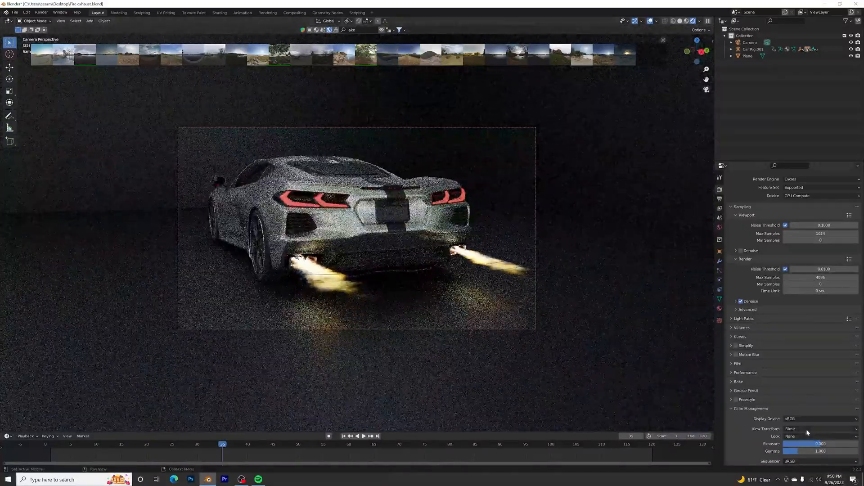
{"action": "left_click", "coordinate": [816, 428]}
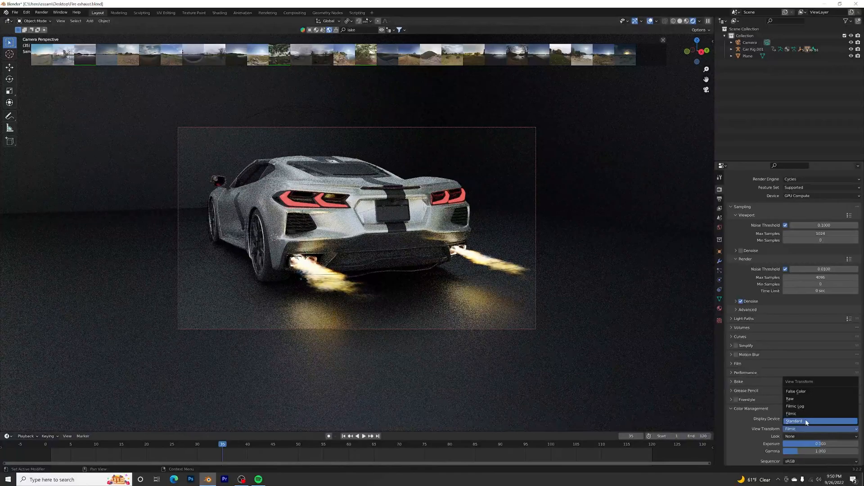
{"action": "left_click", "coordinate": [797, 421]}
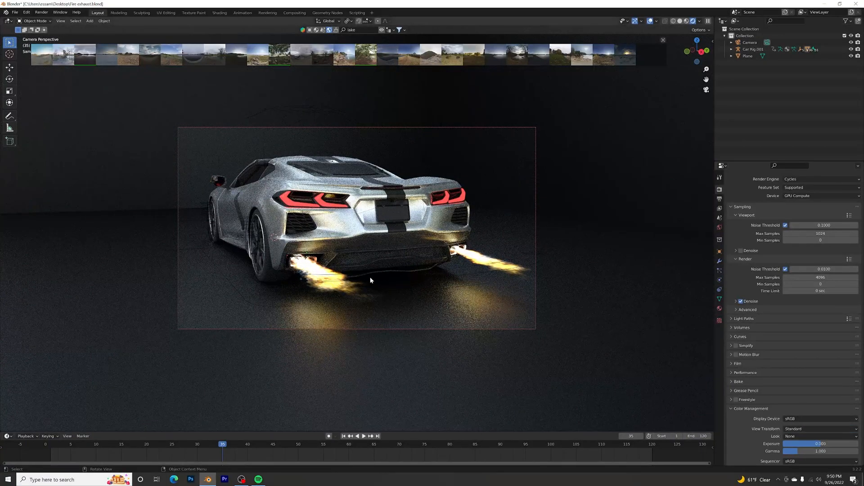